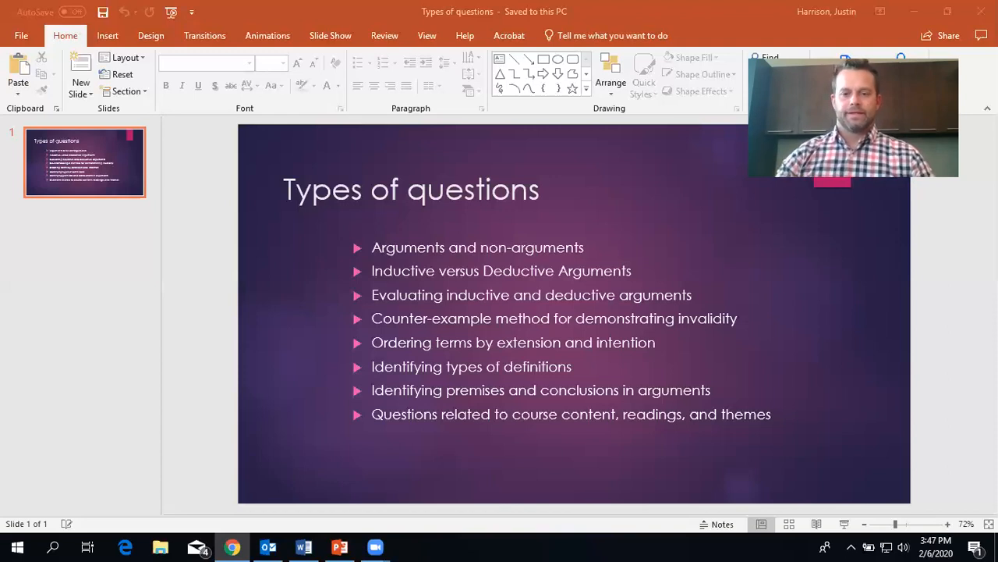
mouse_move(646, 267)
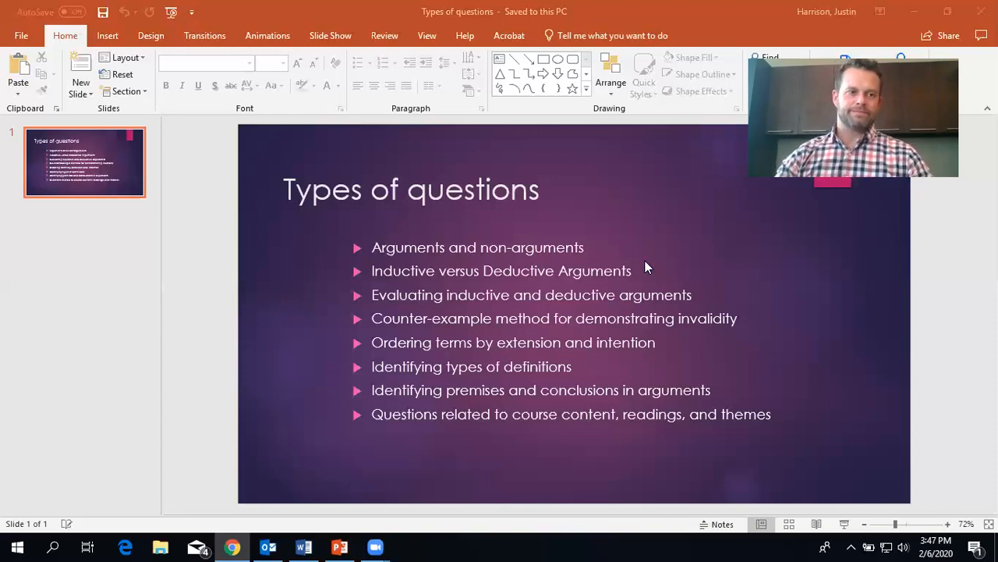
mouse_move(710, 253)
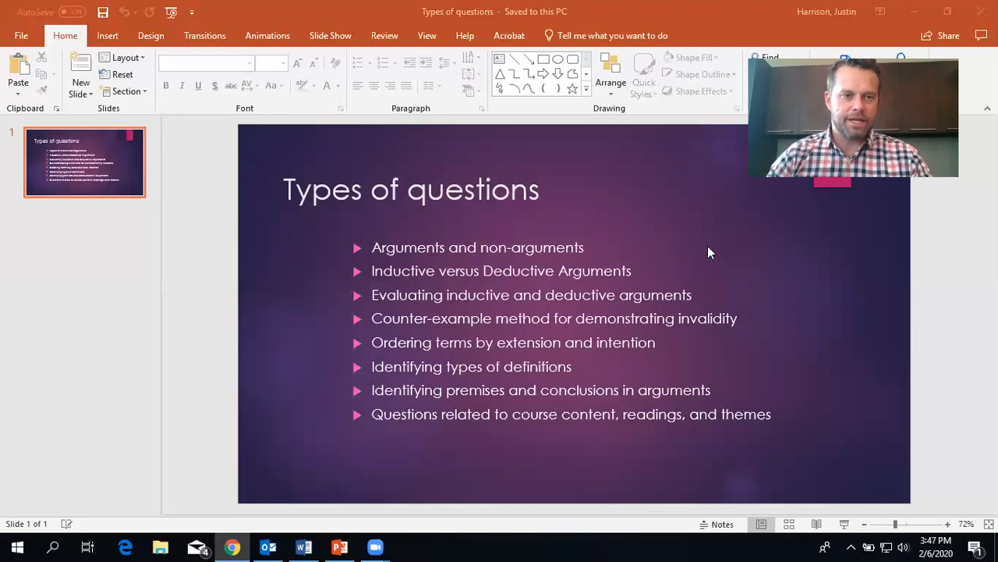
mouse_move(634, 259)
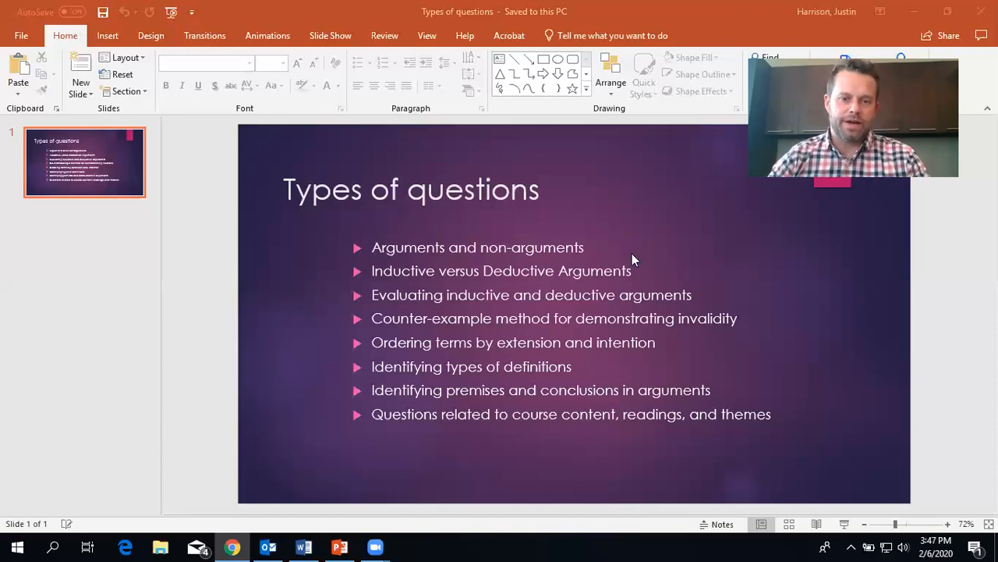
mouse_move(437, 149)
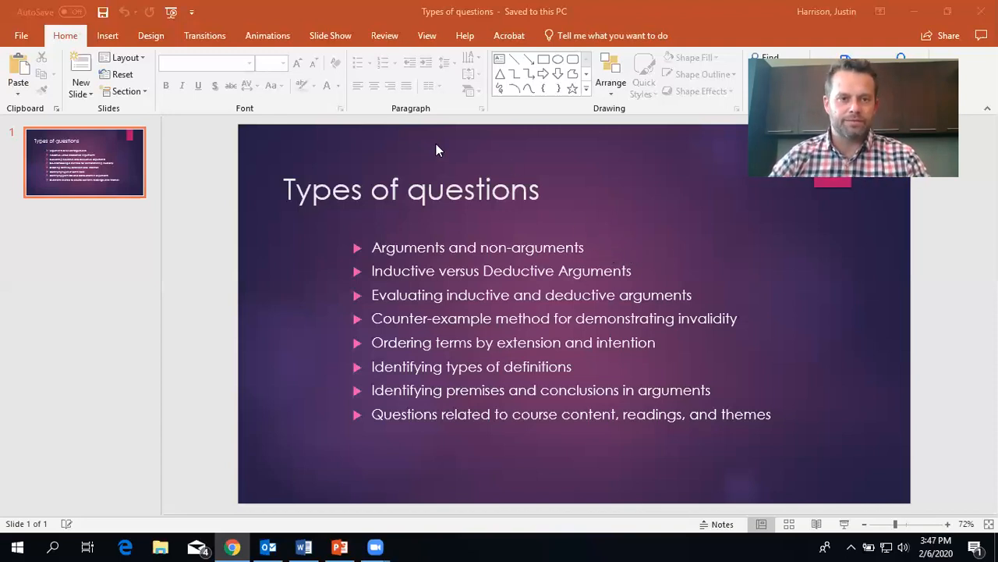
mouse_move(346, 84)
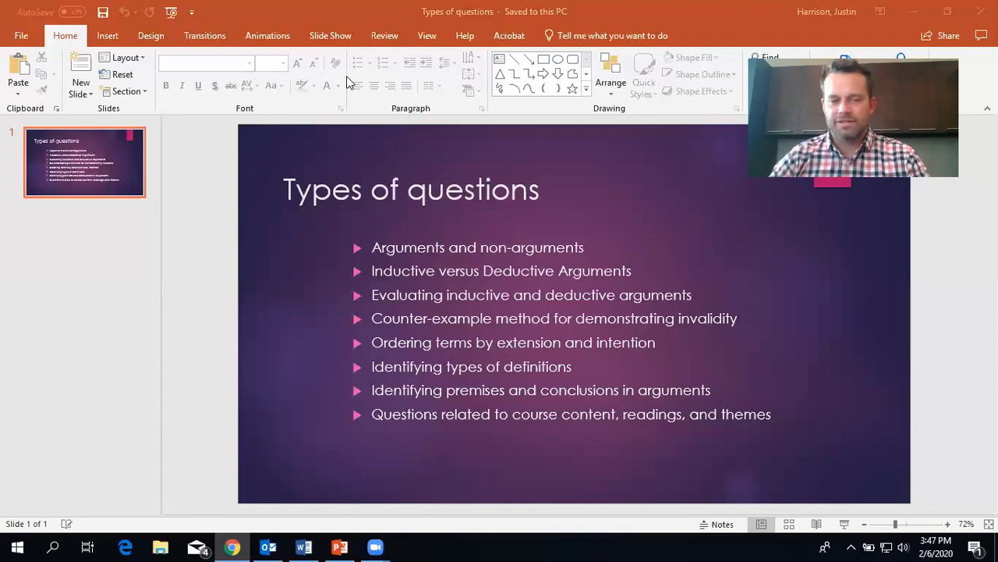